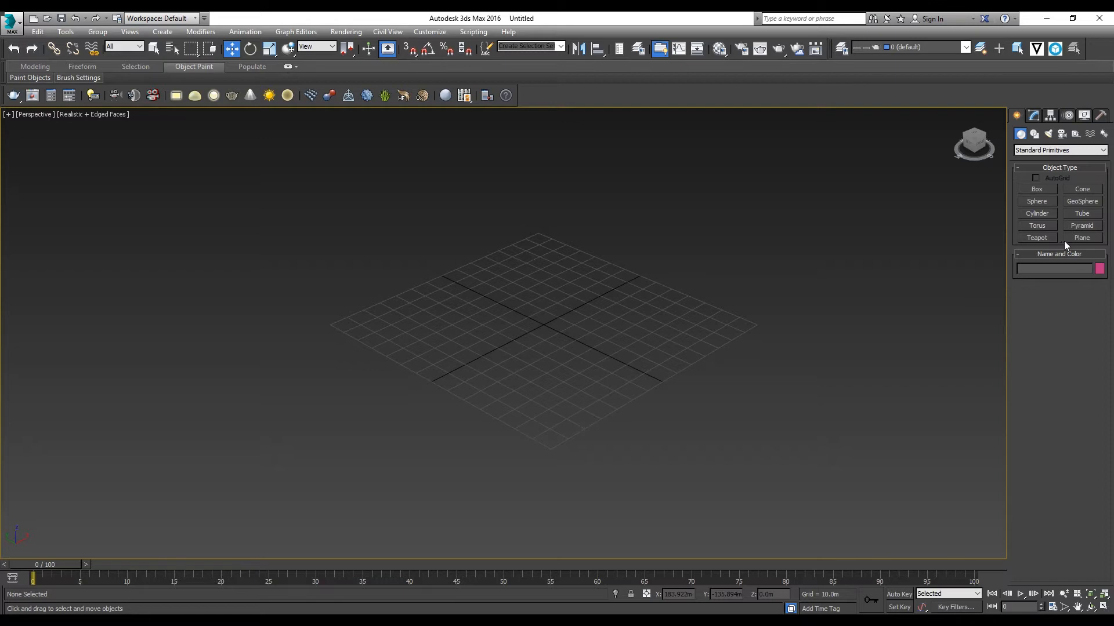
Create a 3×3-segment plane about 142 by 149 m and open its modifier settings
left_click(1081, 237)
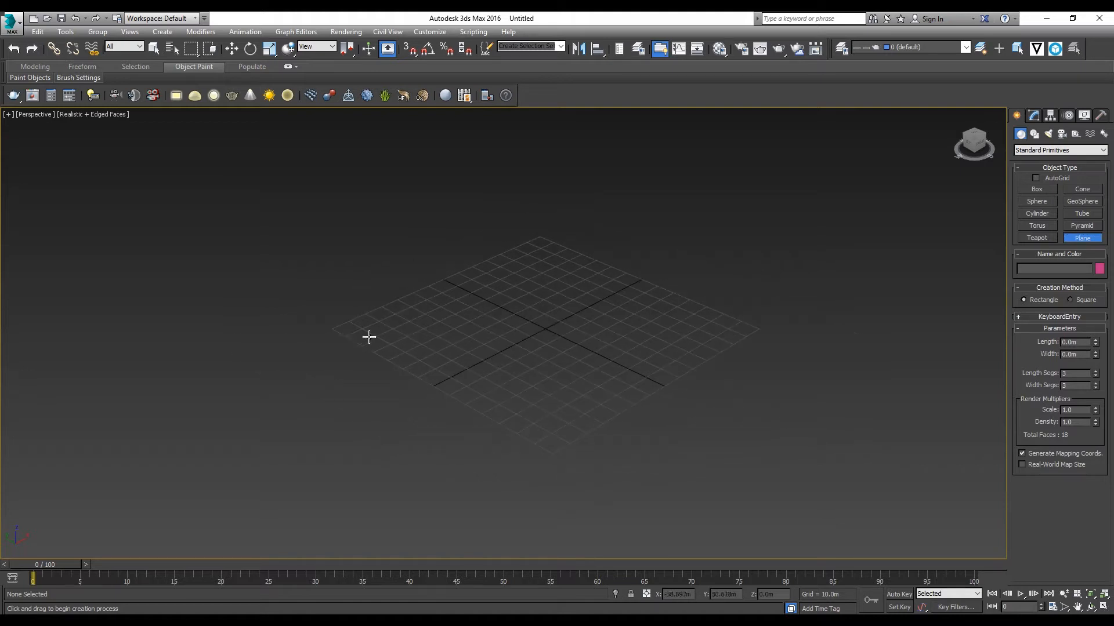
left_click_drag(368, 338, 763, 328)
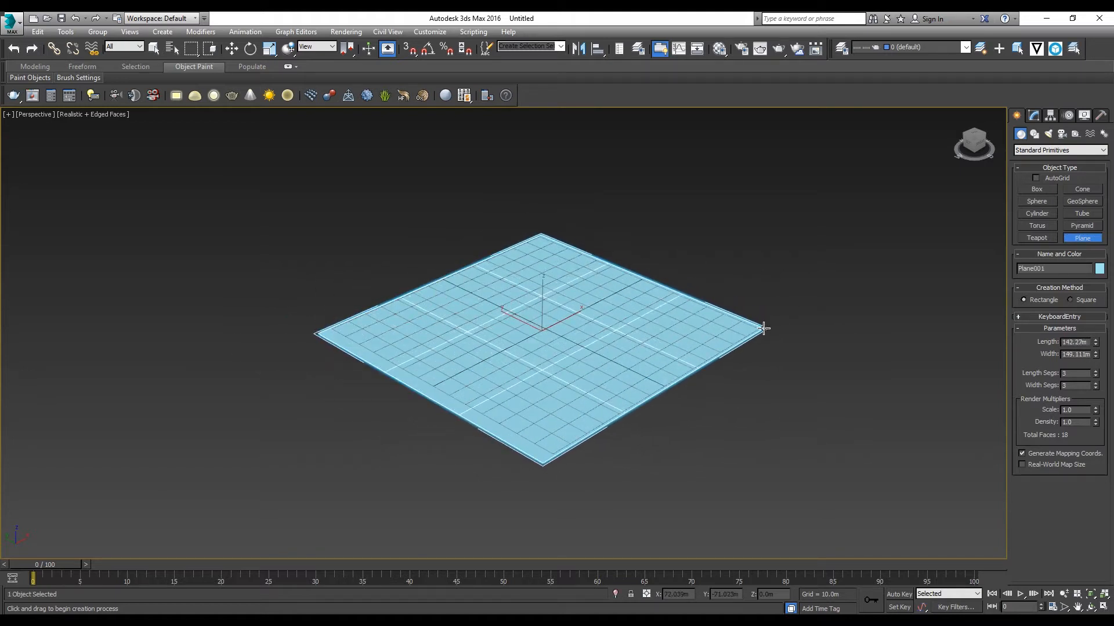
mouse_move(621, 332)
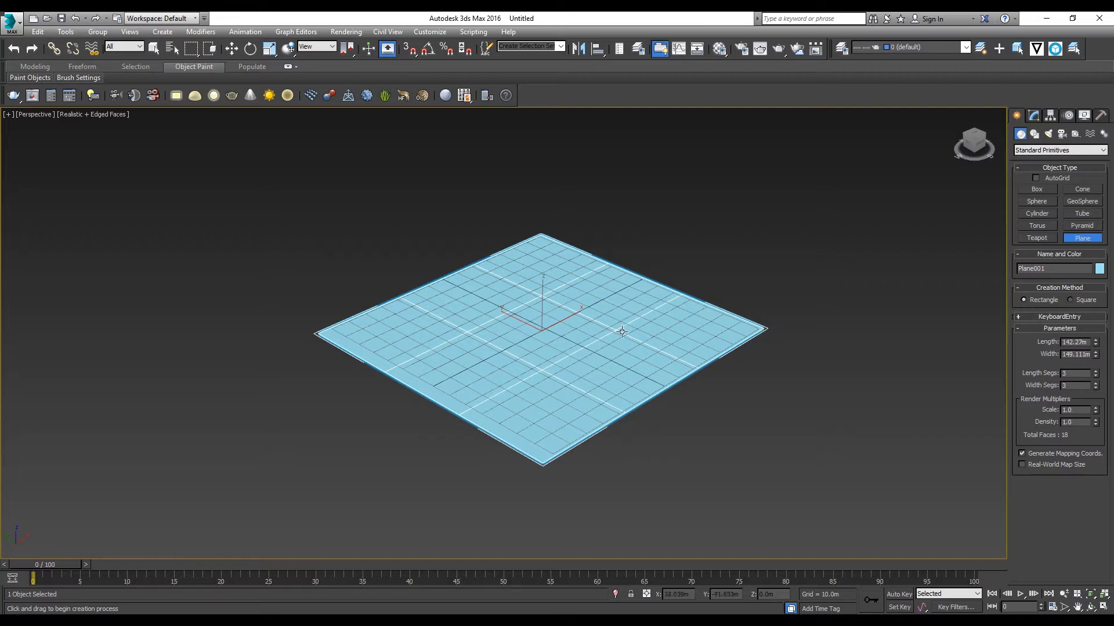
left_click_drag(621, 331, 693, 399)
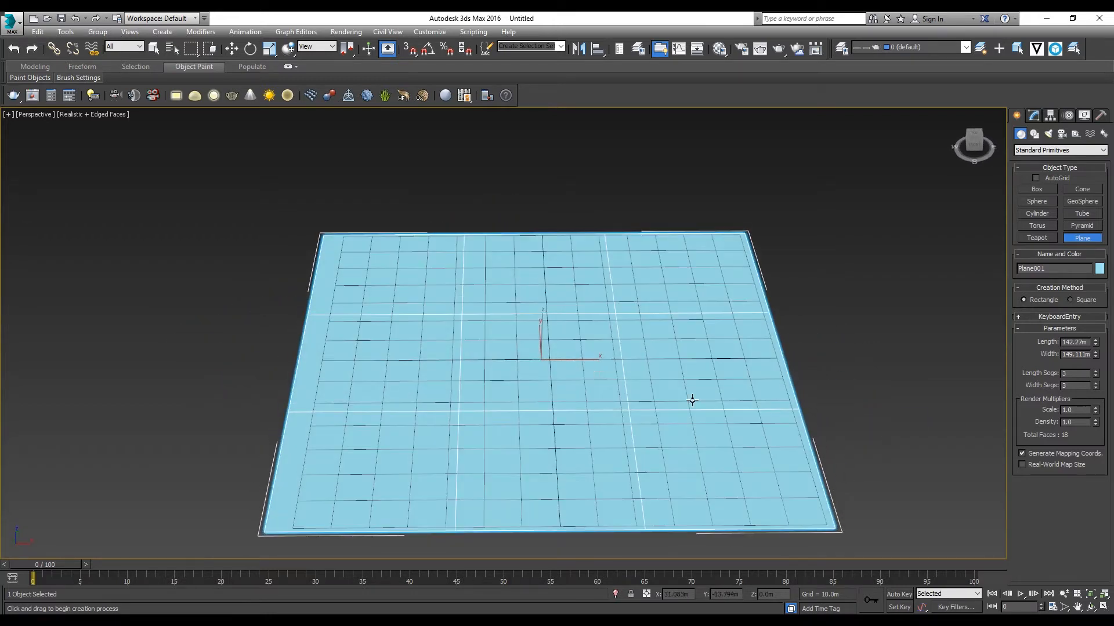
left_click(1033, 116)
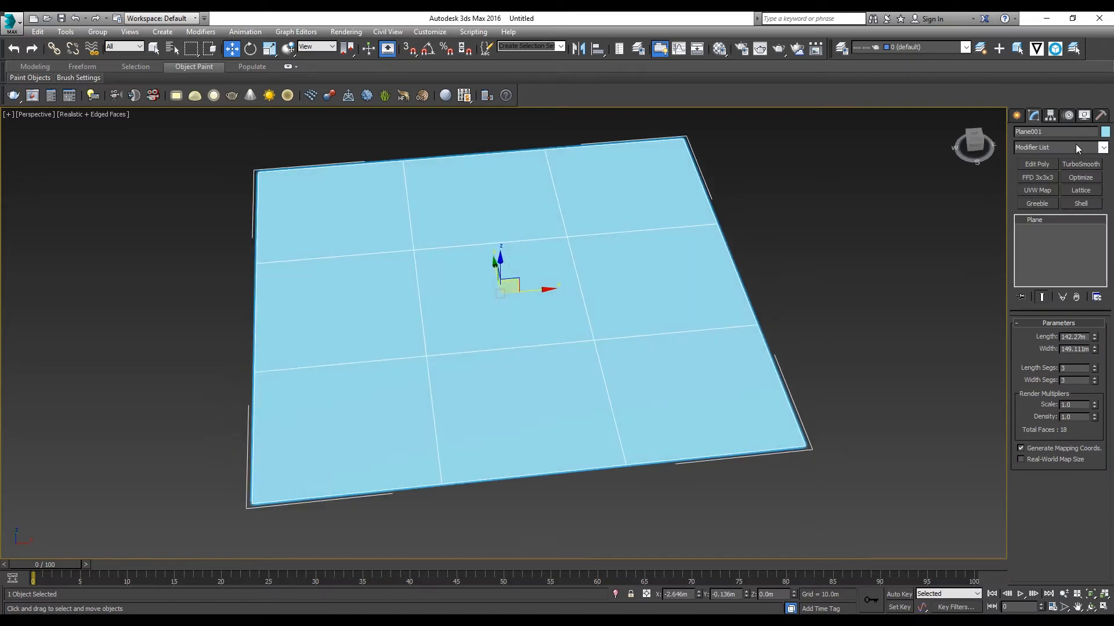
Add an Edit Poly modifier and select the four inner vertices in Vertex mode
left_click(1101, 148)
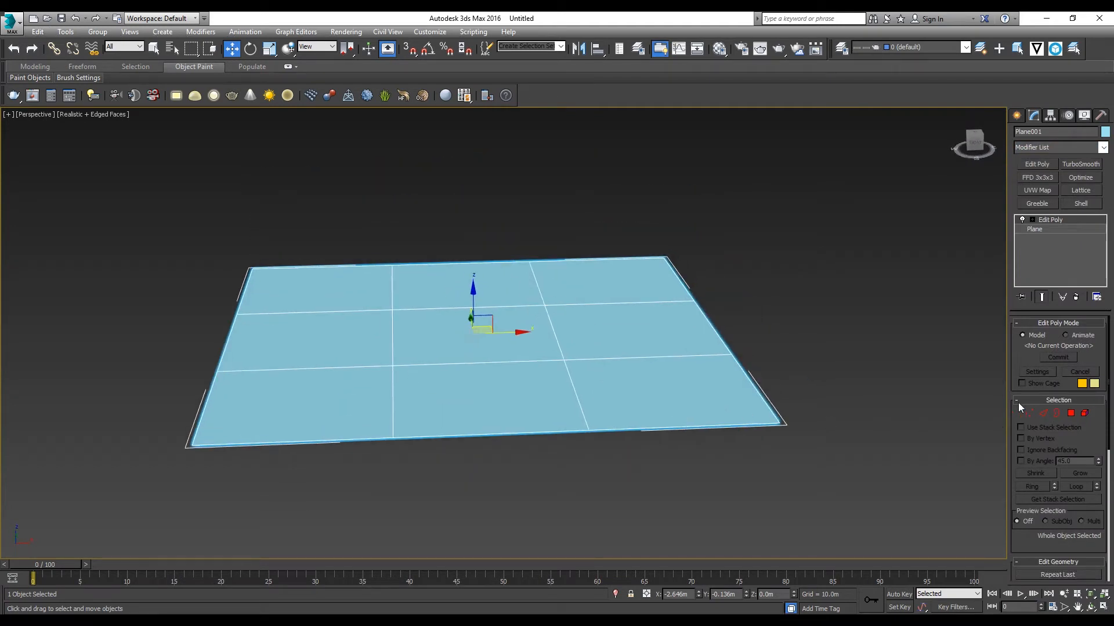
mouse_move(1043, 413)
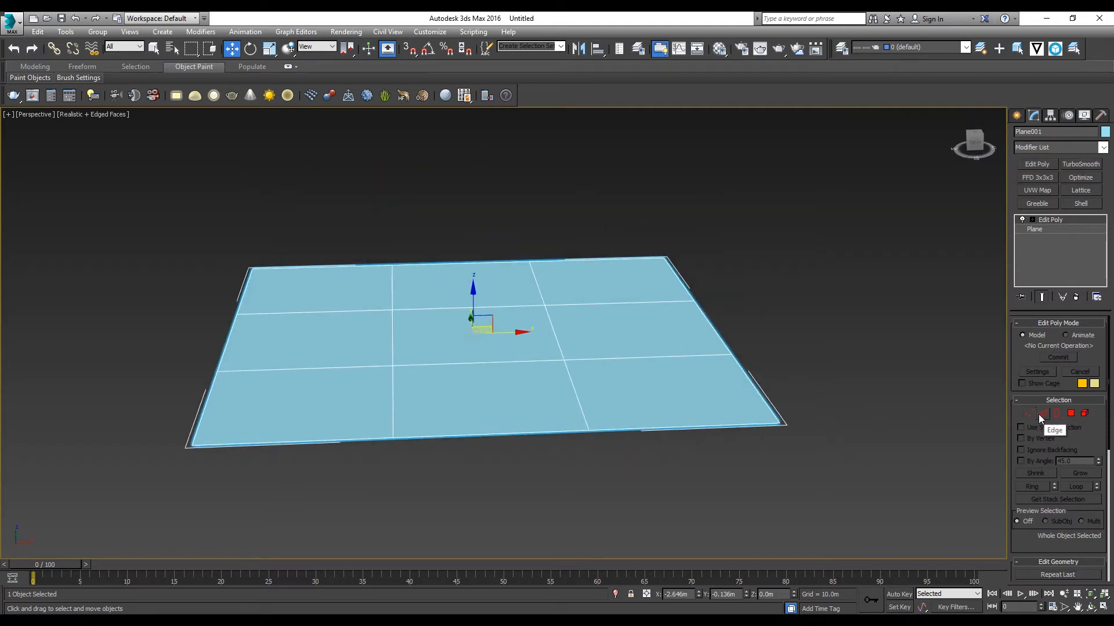
left_click(1029, 413)
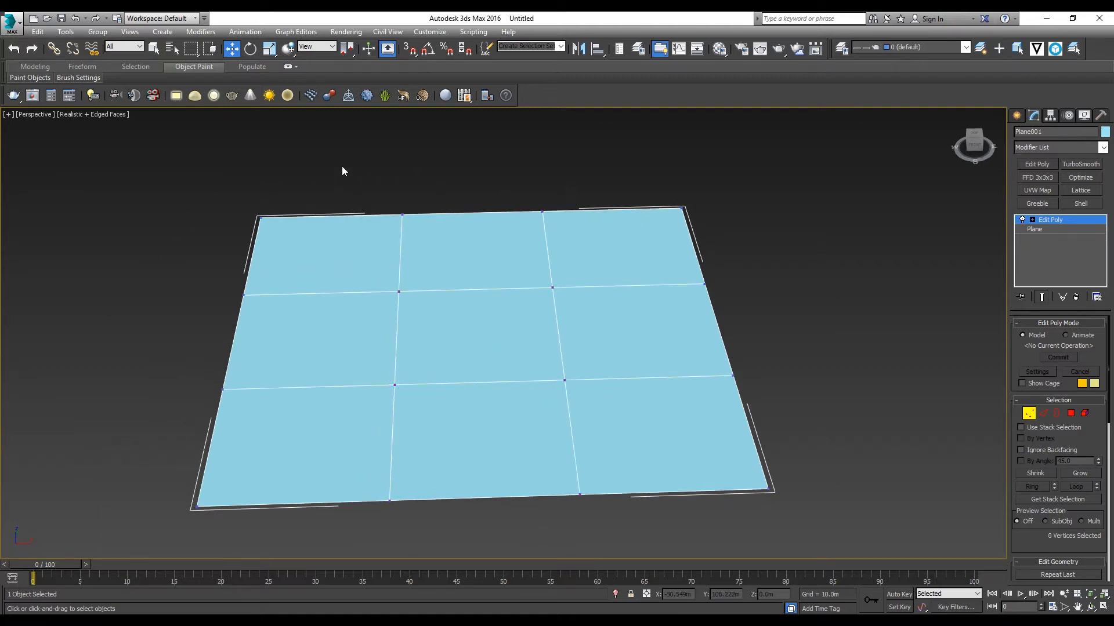
left_click_drag(490, 145, 604, 468)
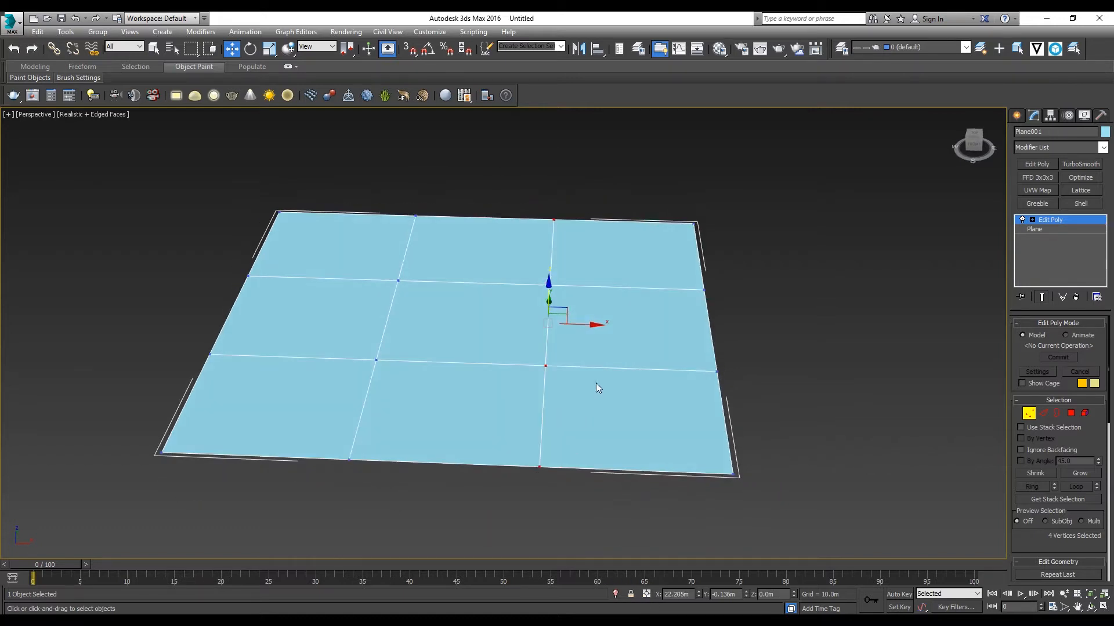
mouse_move(250, 48)
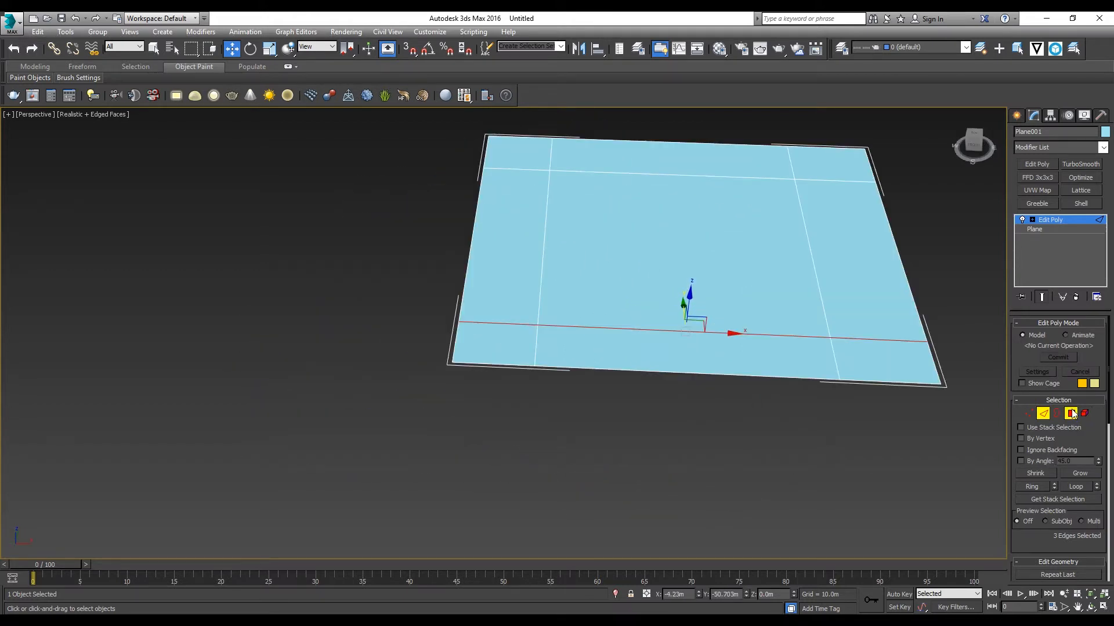
Extrude the central polygon upward by 65 m to form the house block
left_click(1070, 413)
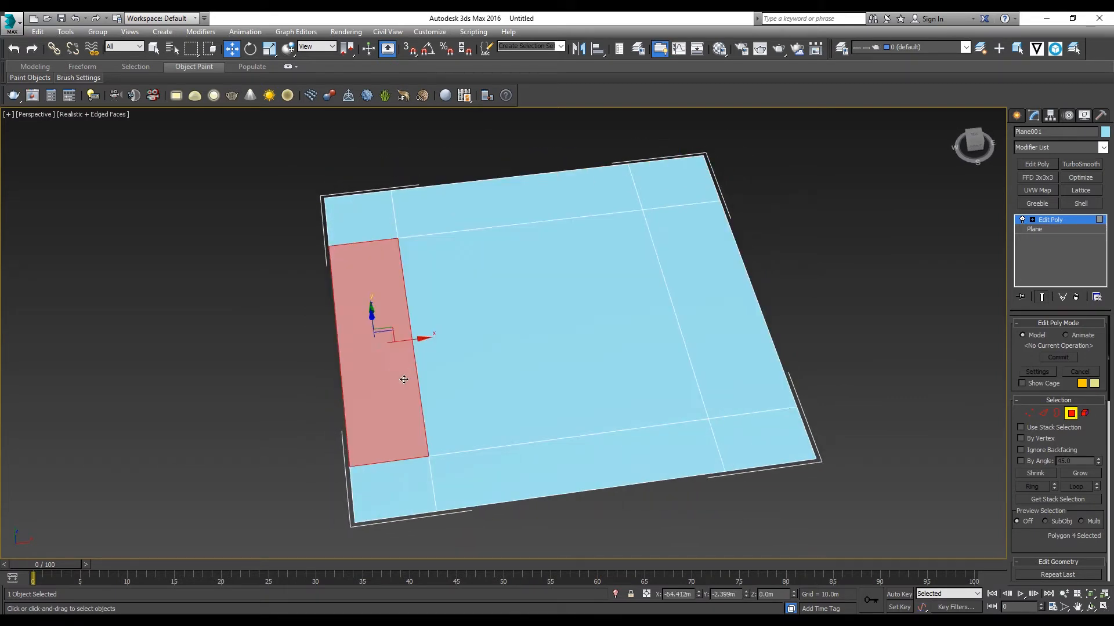
left_click(533, 225)
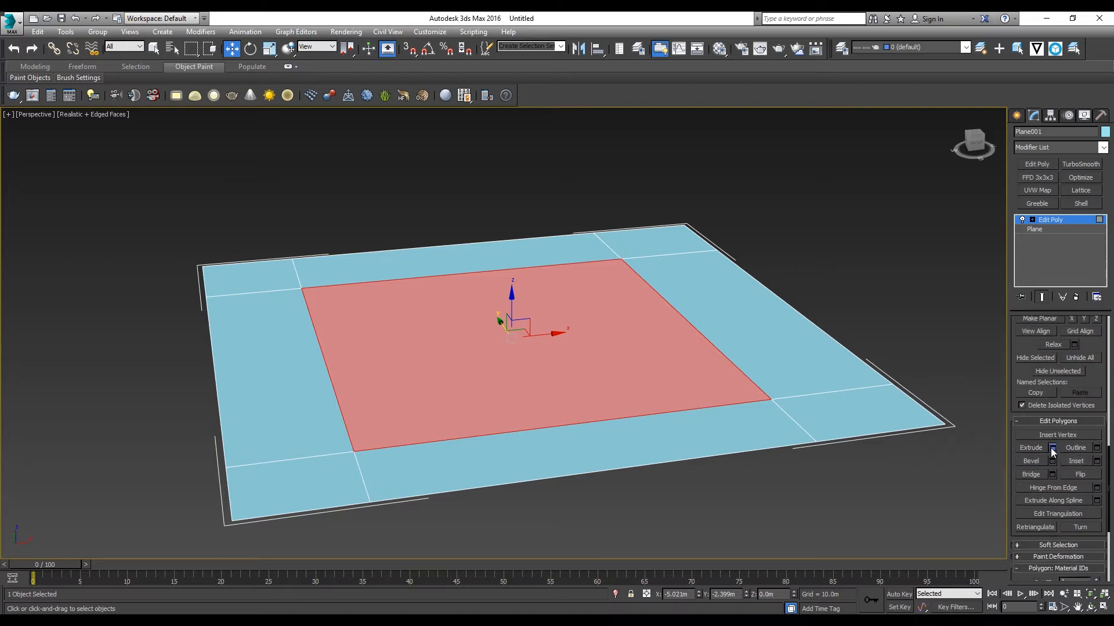
left_click(1052, 448)
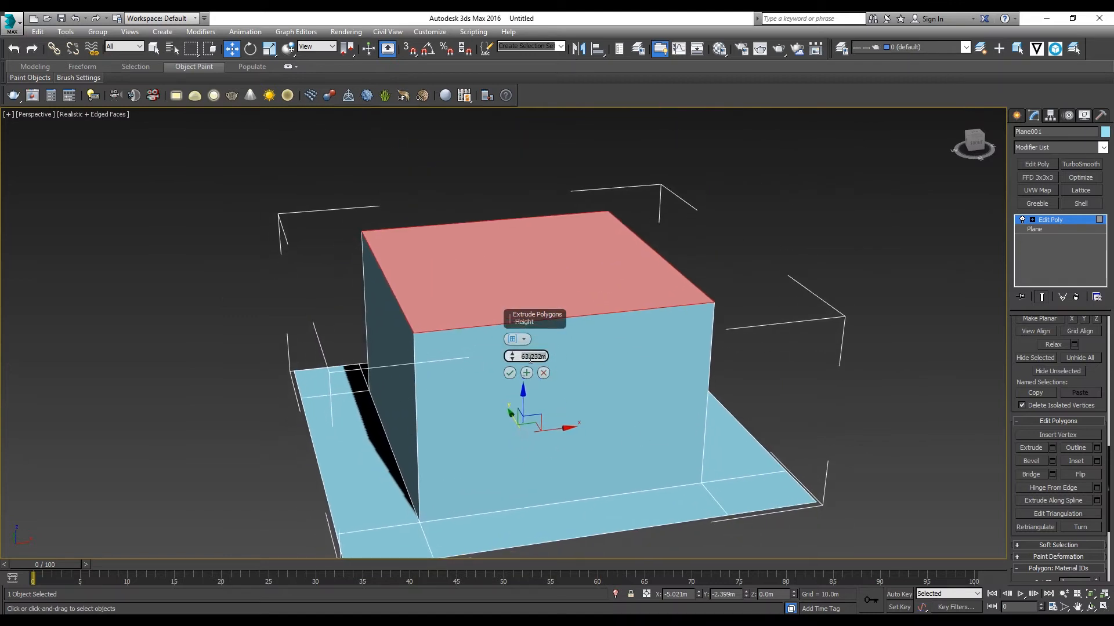
left_click(509, 373)
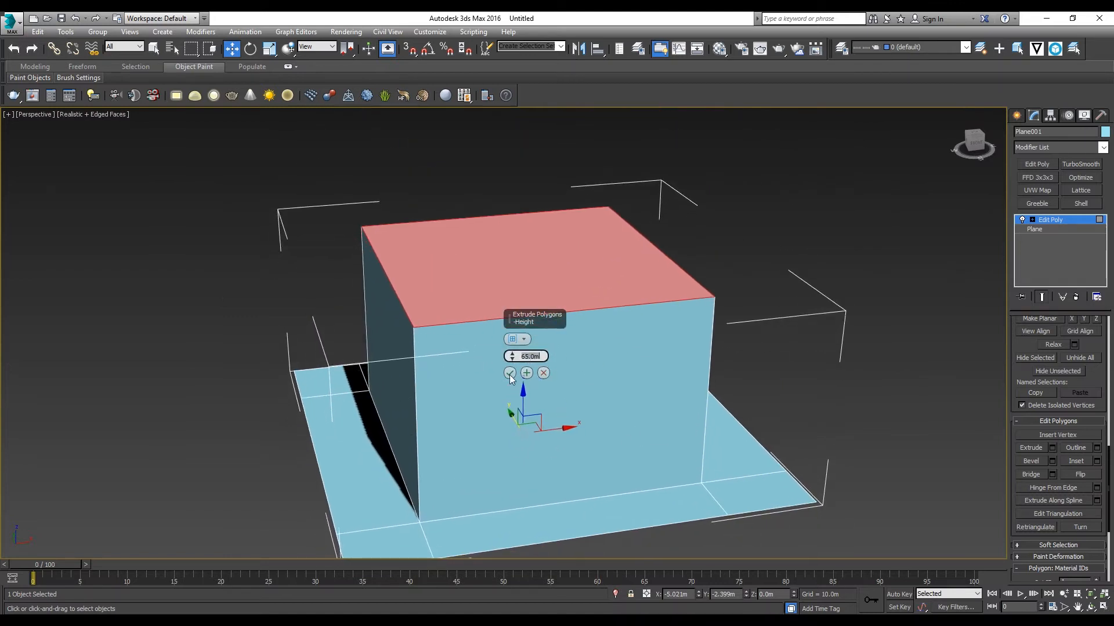
left_click(508, 372)
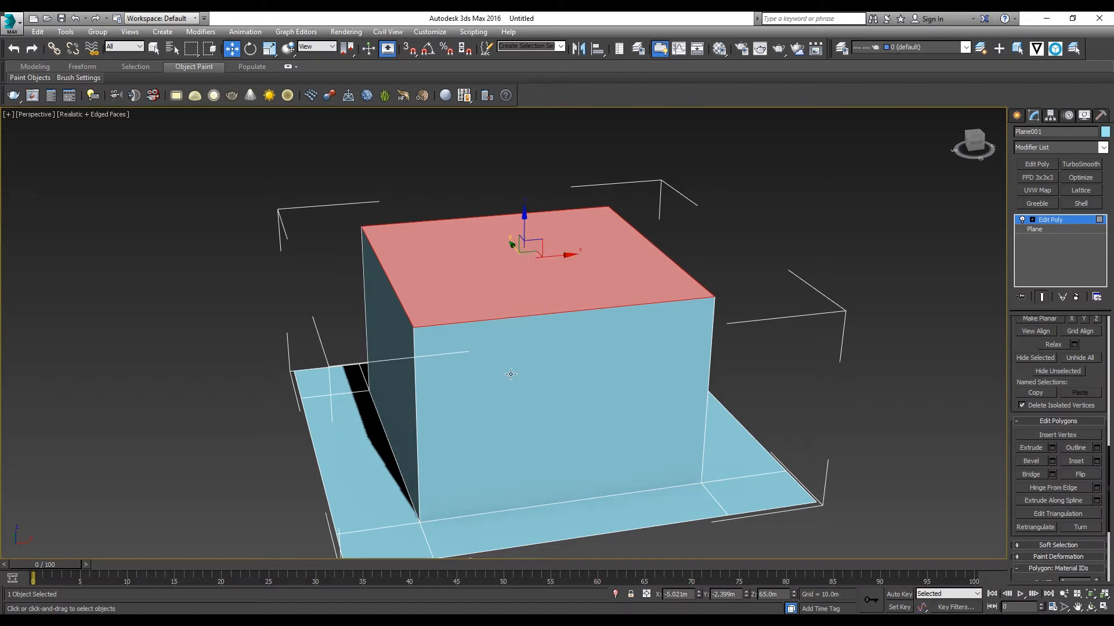
left_click_drag(509, 374, 695, 358)
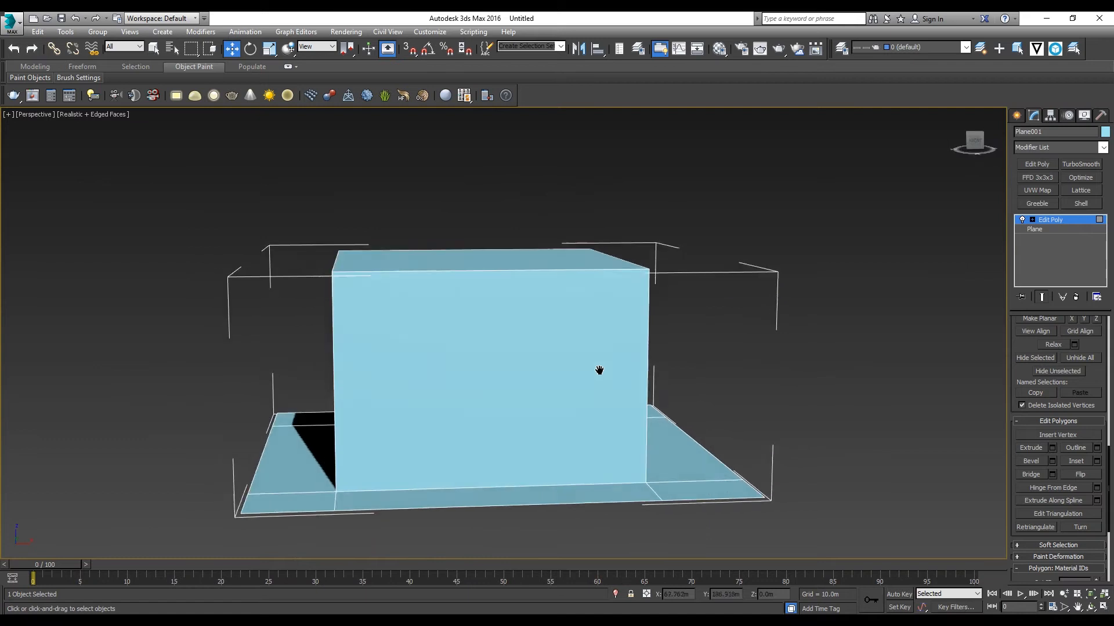
Connect wall edges into two slid horizontal loops, then join them with vertical edges
left_click_drag(598, 370, 613, 438)
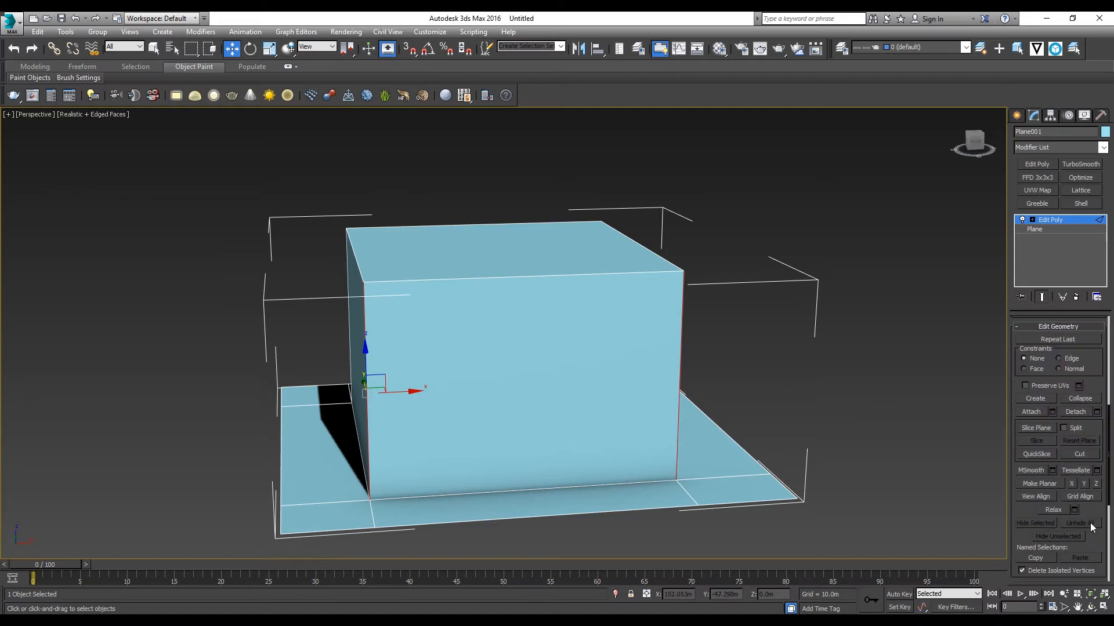
scroll("down", 3)
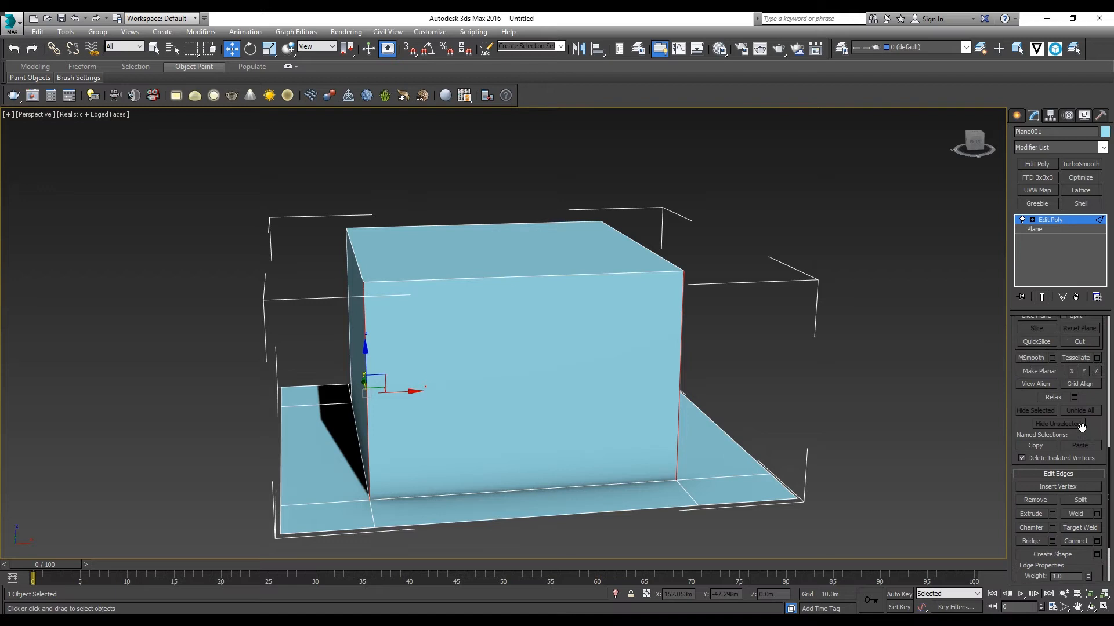
scroll("down", 3)
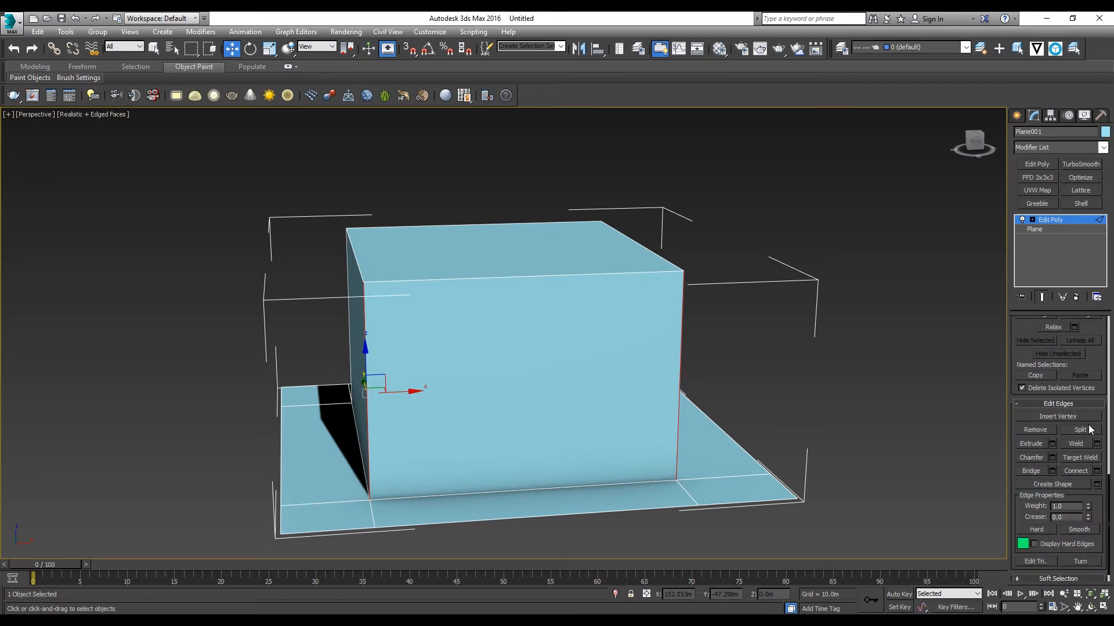
left_click(1097, 470)
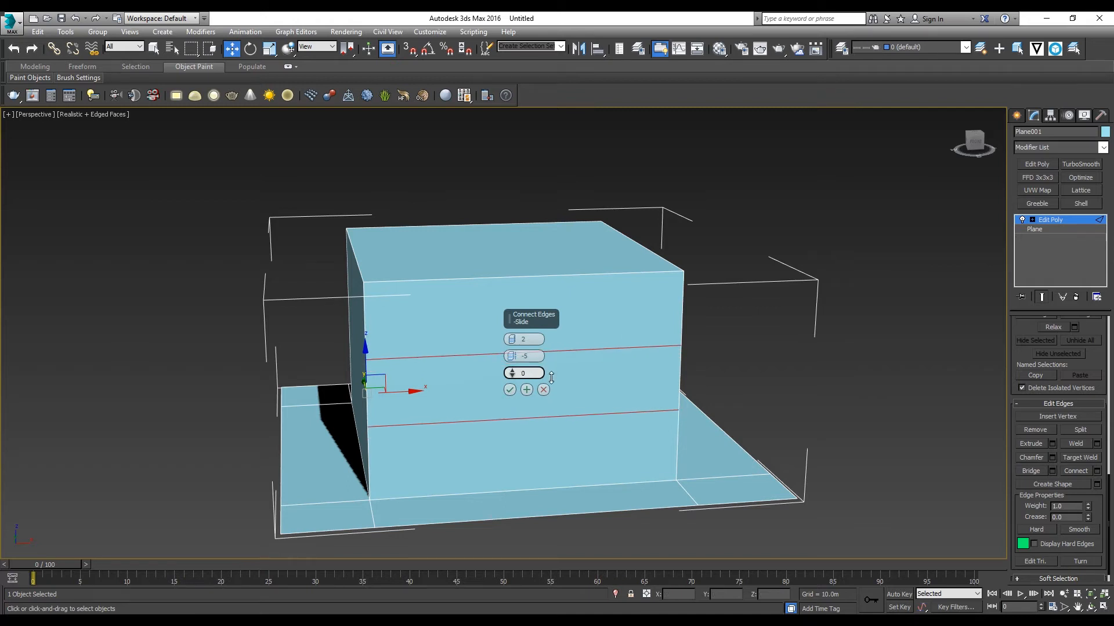
left_click_drag(525, 373, 524, 401)
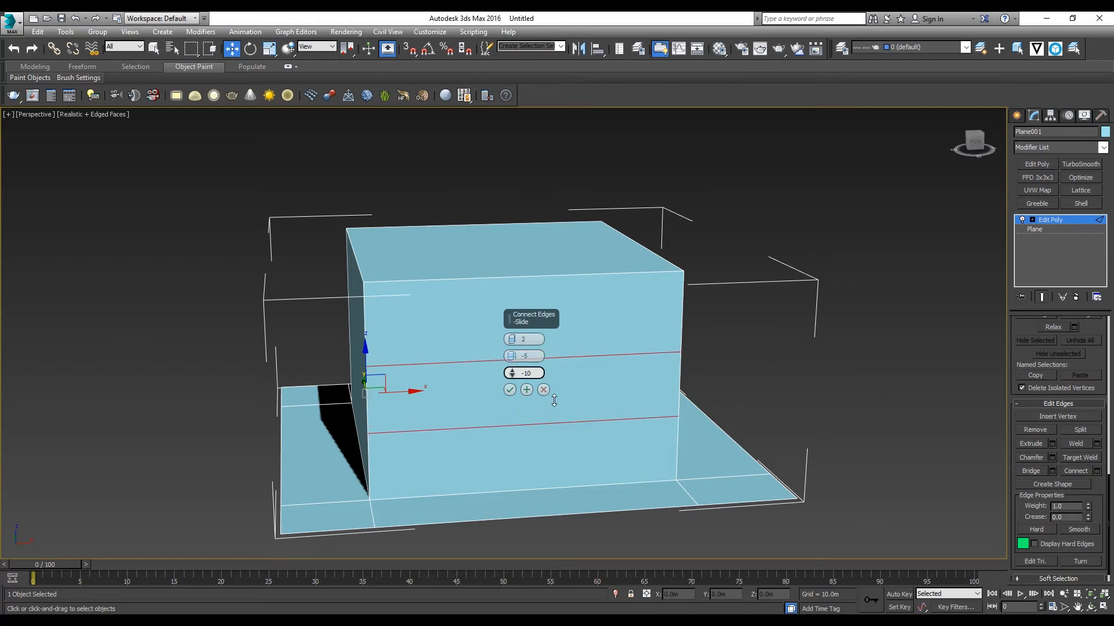
left_click(509, 390)
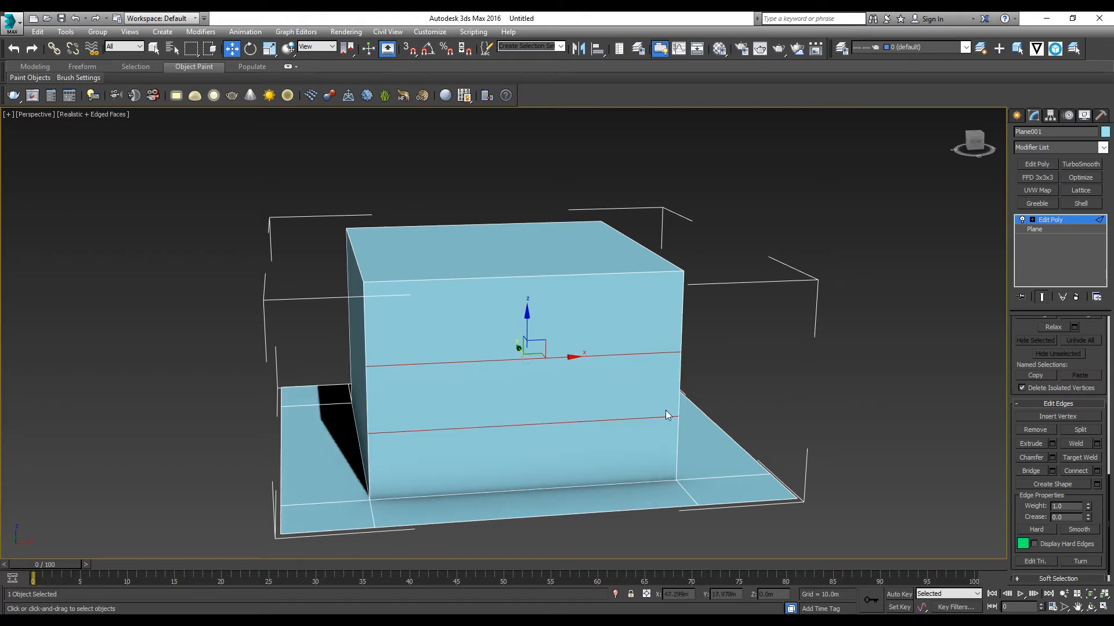
mouse_move(1099, 474)
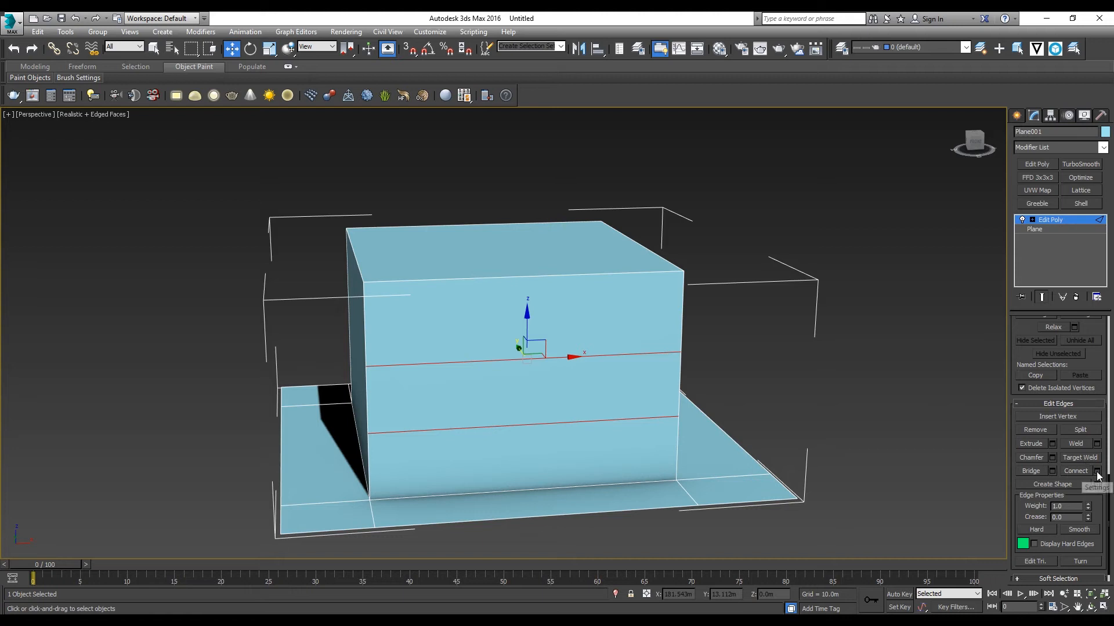
left_click(1098, 471)
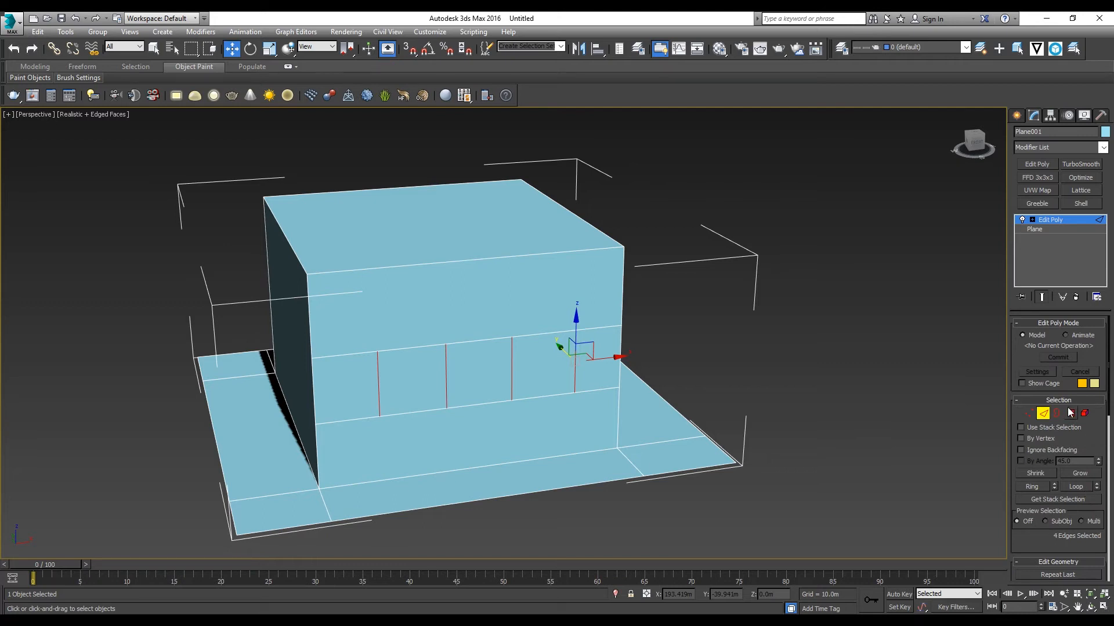
Inset two front-wall band faces to create framed window openings
left_click(1070, 413)
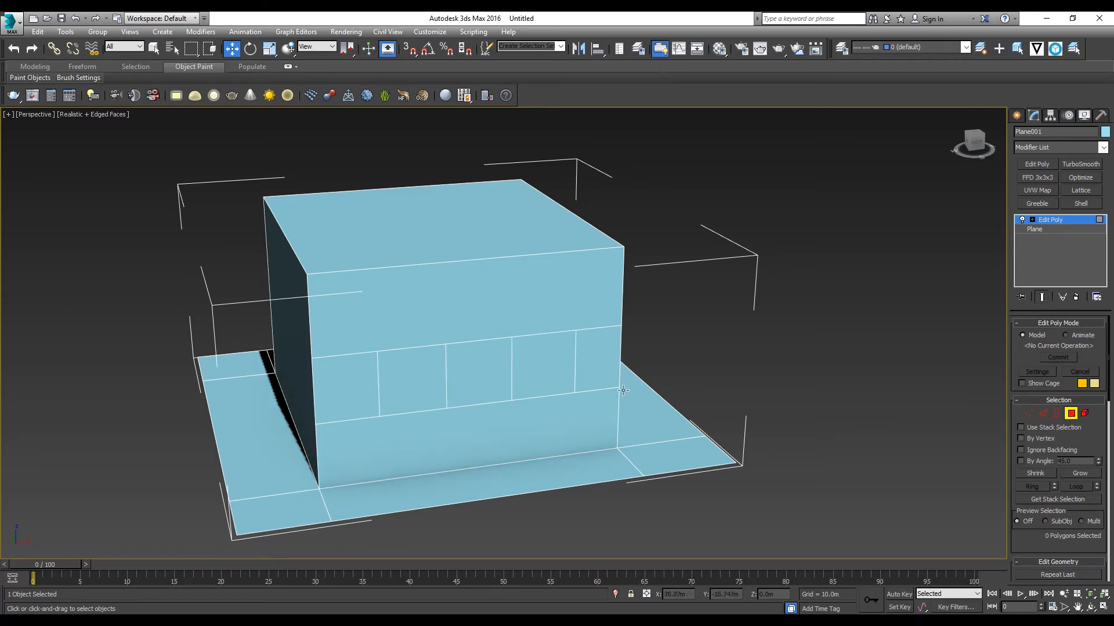
left_click(409, 380)
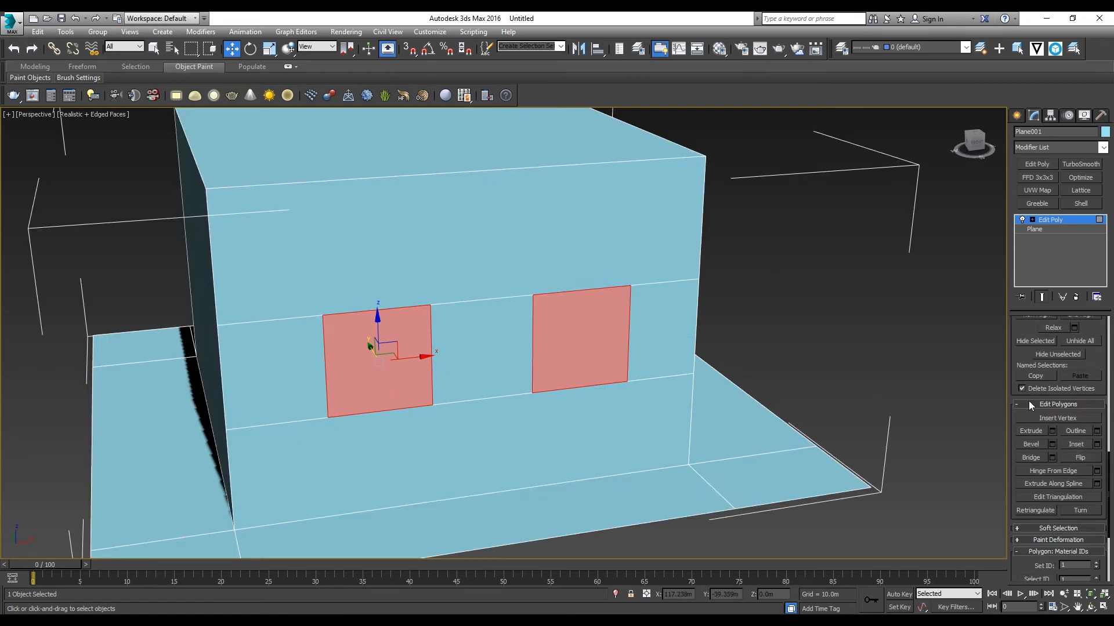
mouse_move(1098, 444)
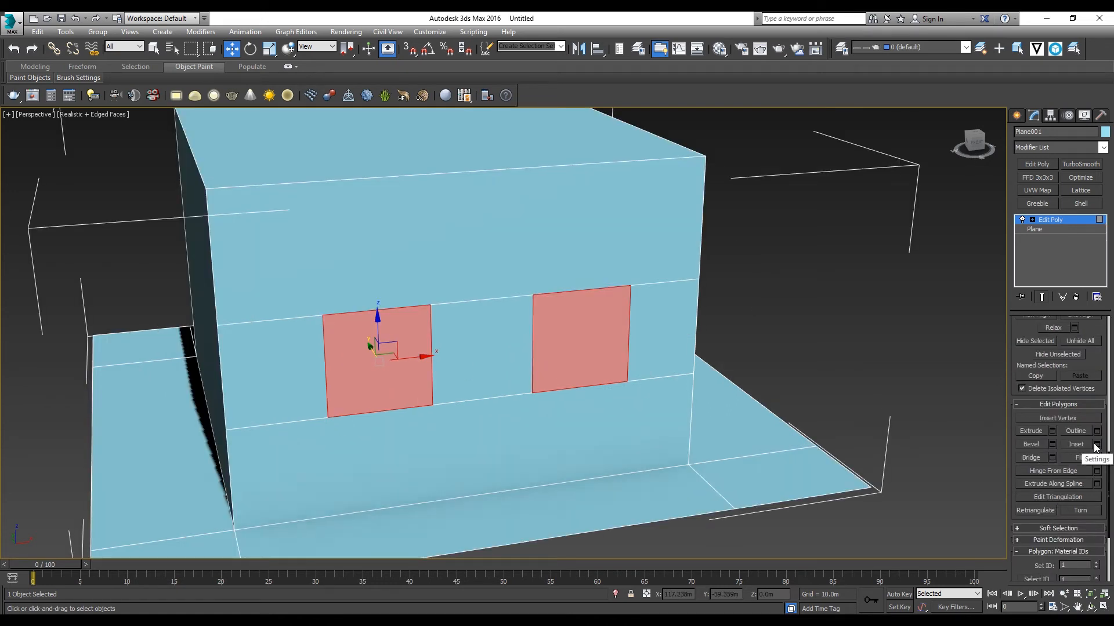
left_click(1096, 443)
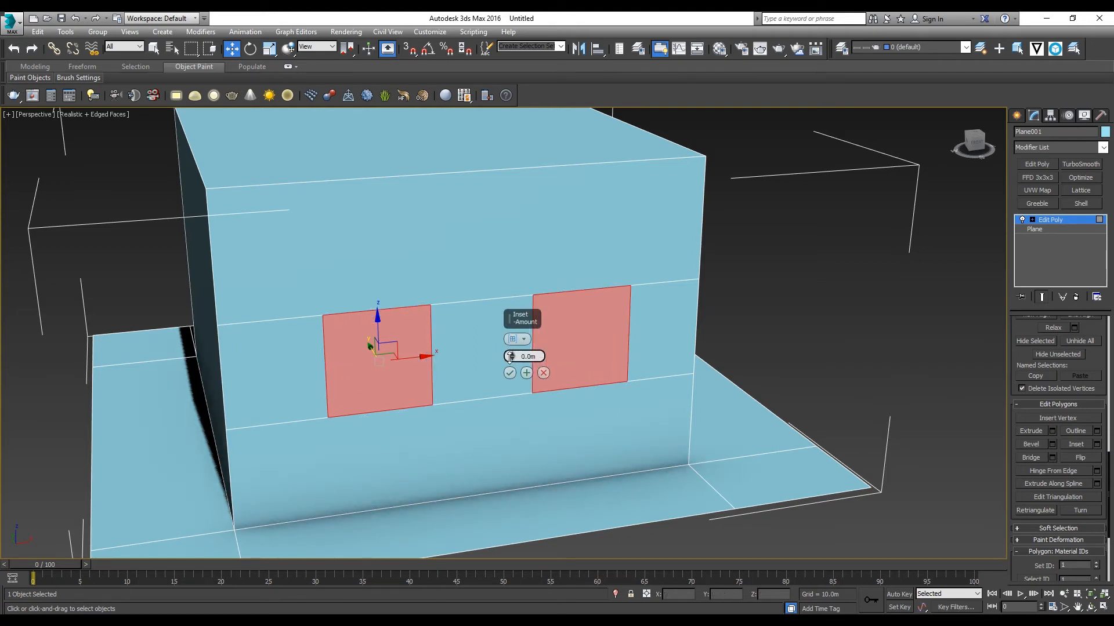
left_click_drag(511, 355, 512, 342)
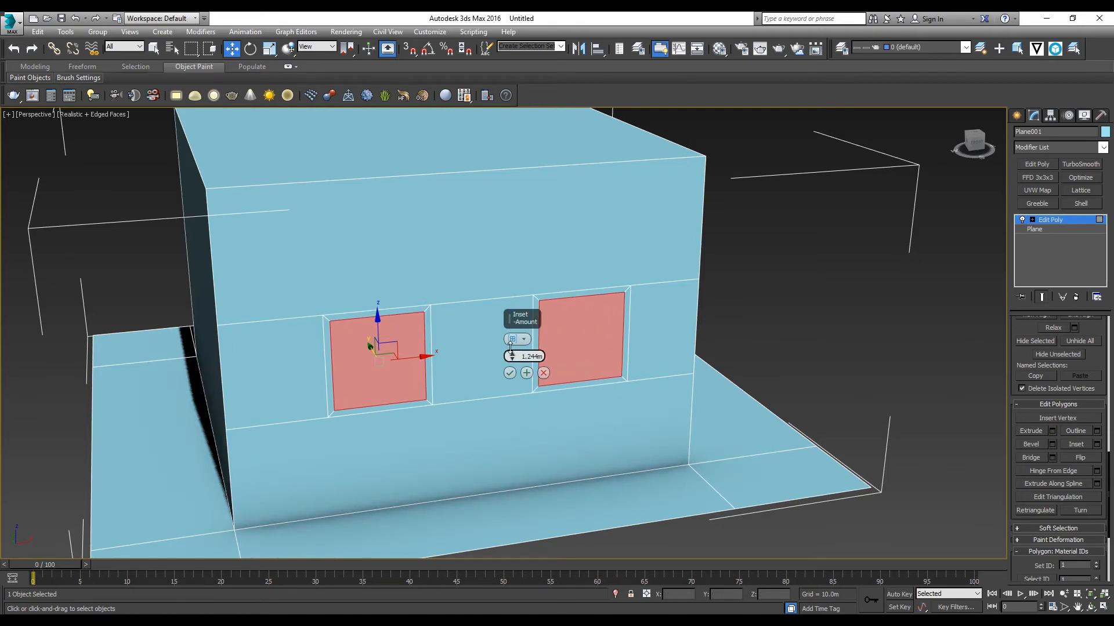
left_click_drag(511, 355, 511, 352)
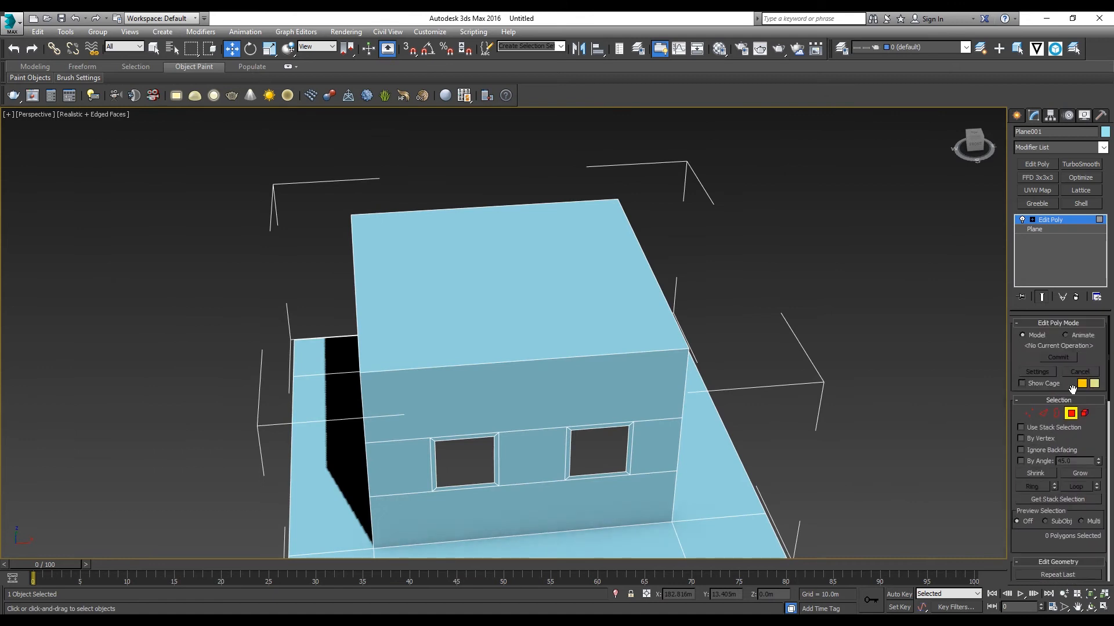
Connect opposite top edges with a single segment to add the roof ridge edge
left_click(463, 460)
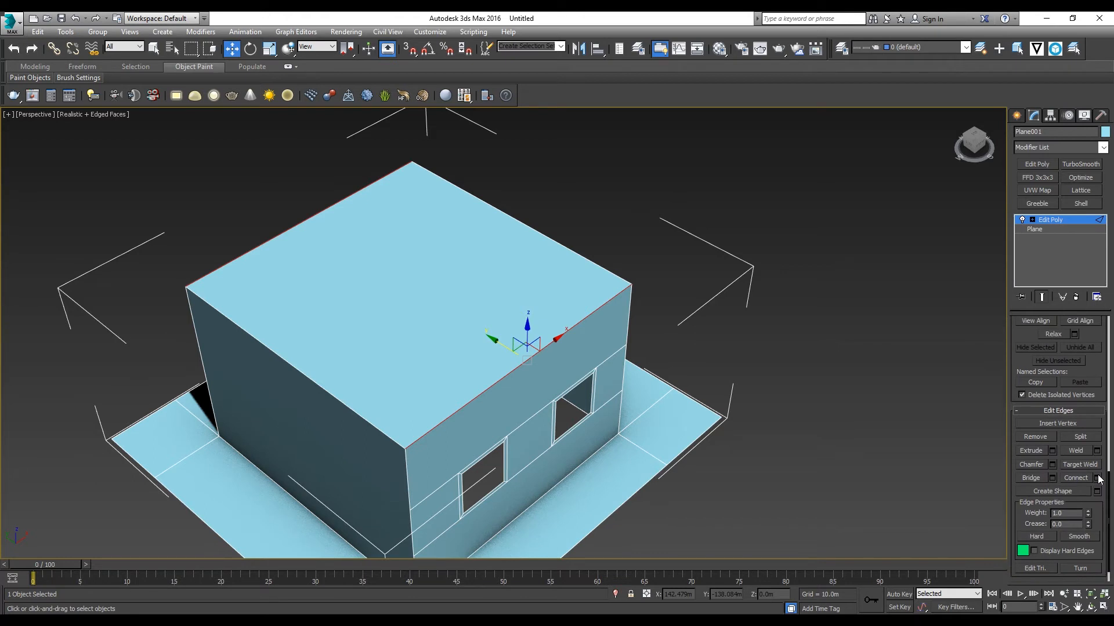
left_click(1098, 478)
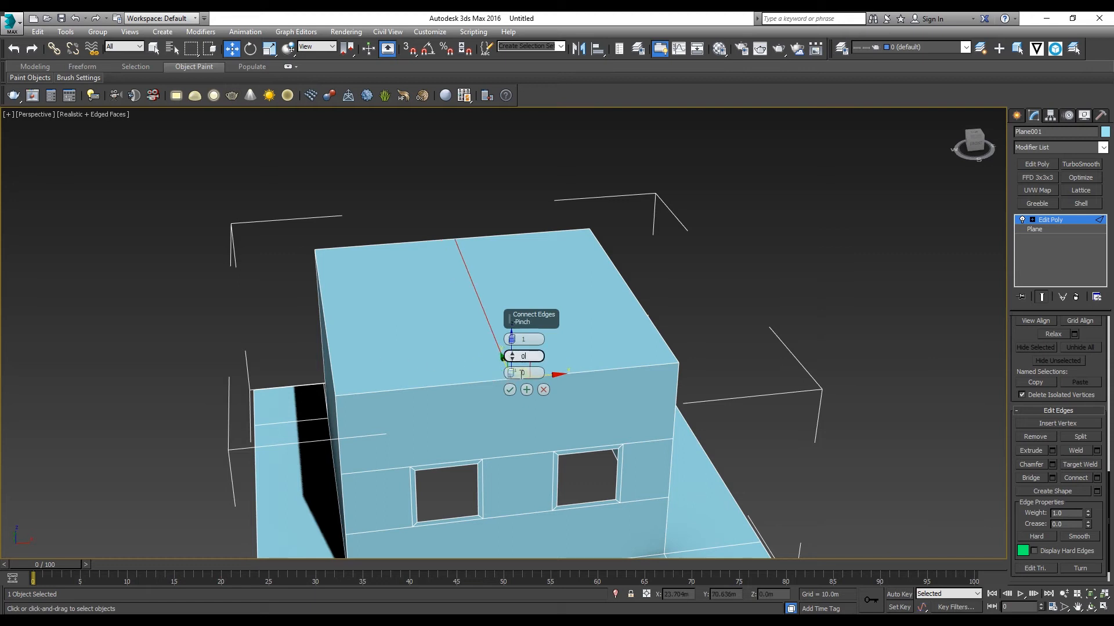
left_click(509, 390)
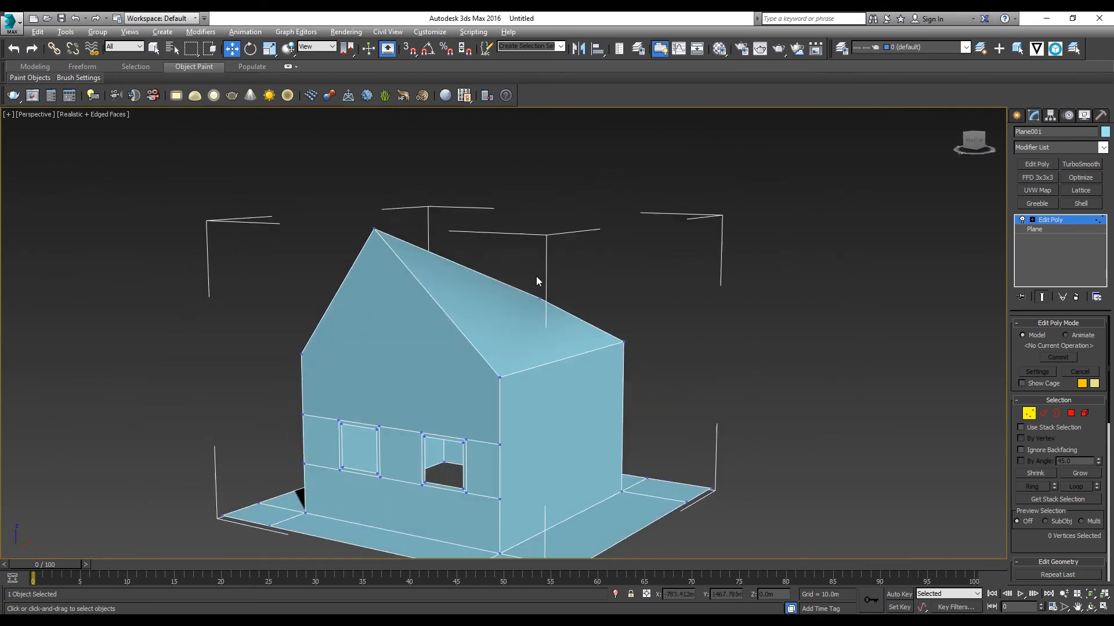
Attach the separate overhanging roof object back onto the house mesh
left_click_drag(536, 280, 616, 279)
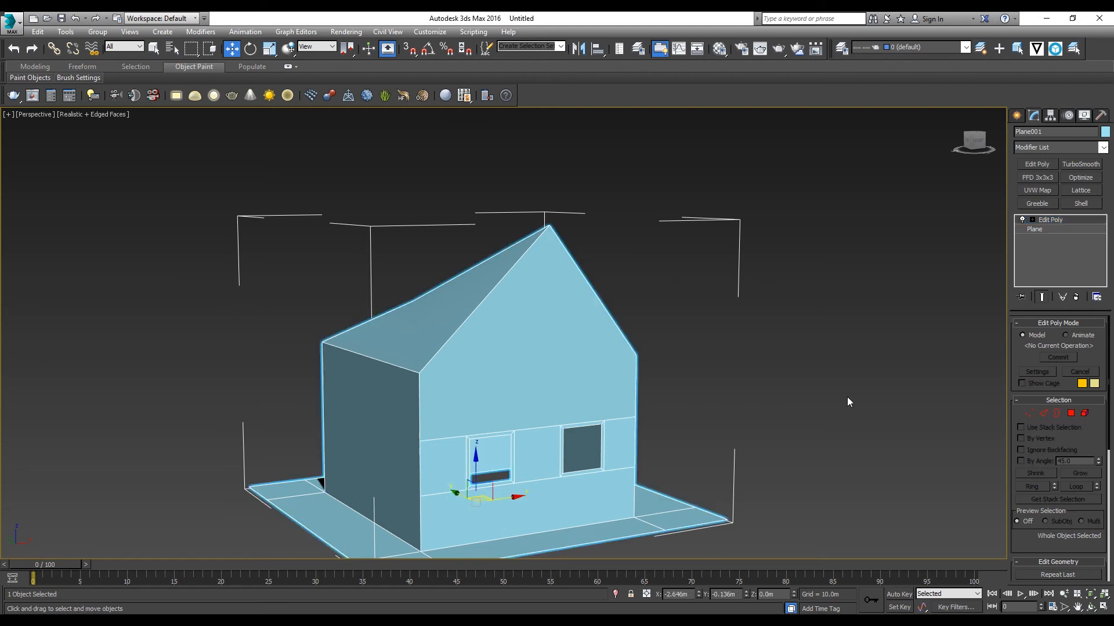
left_click_drag(848, 402, 683, 370)
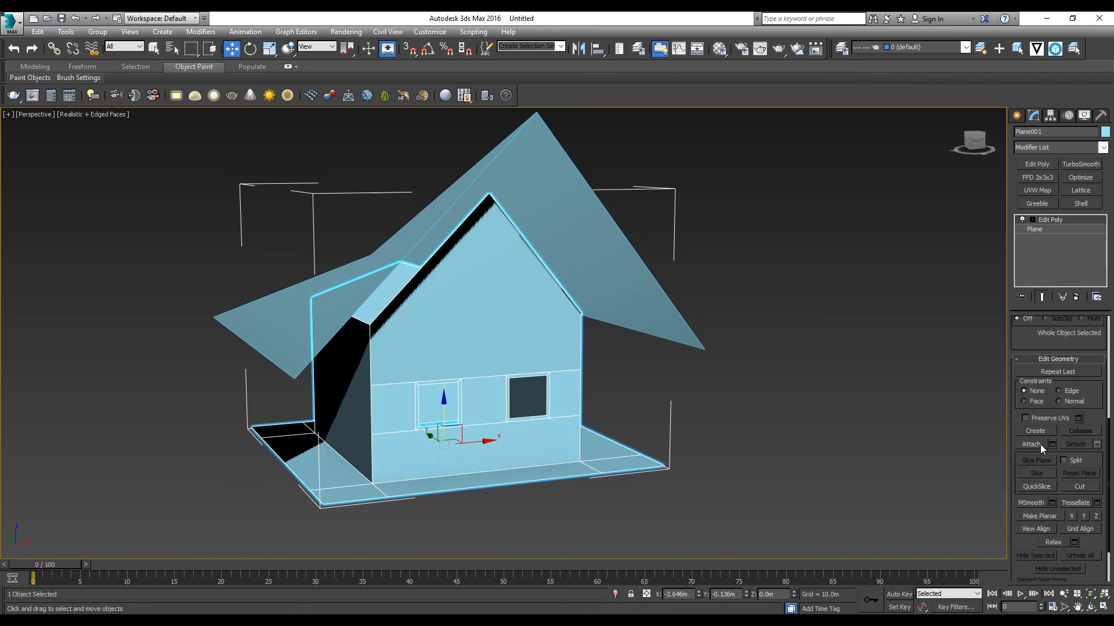
left_click(1030, 444)
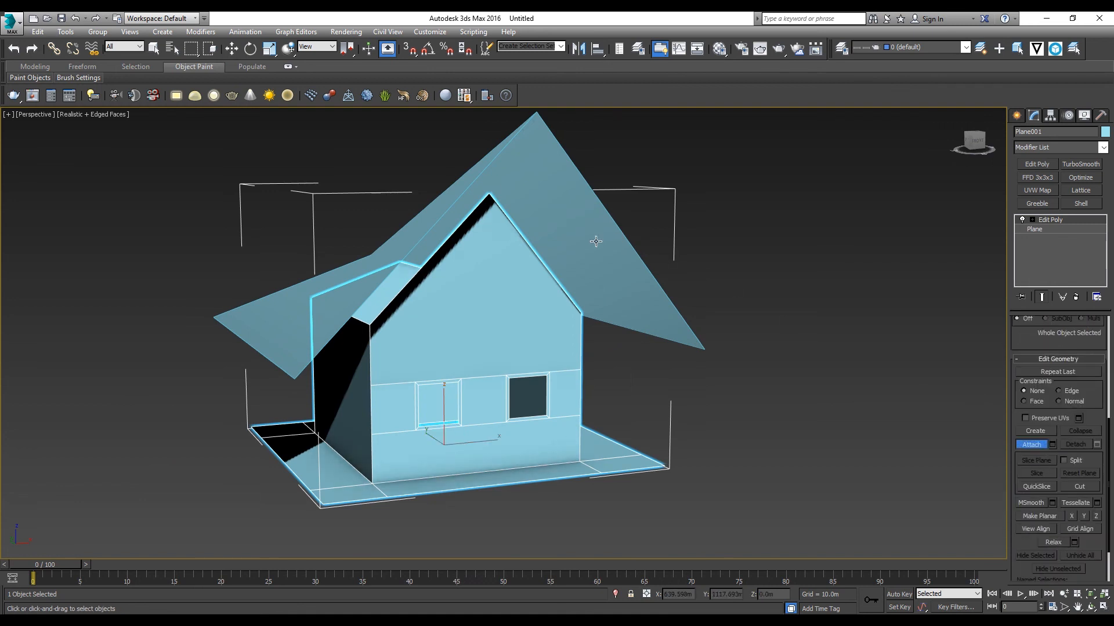
left_click_drag(597, 242, 792, 309)
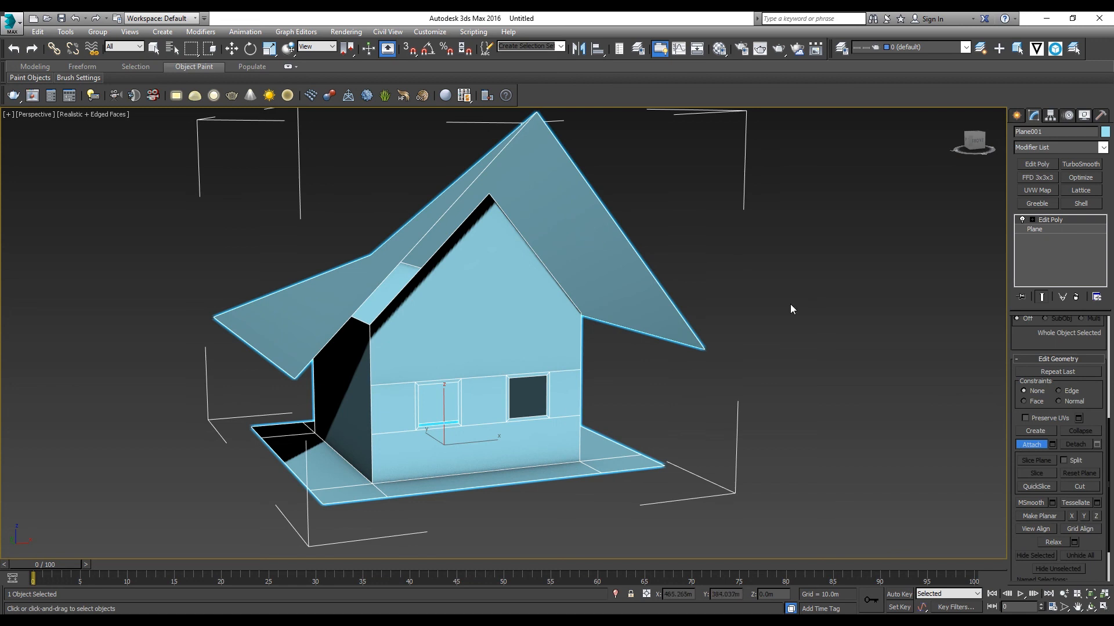